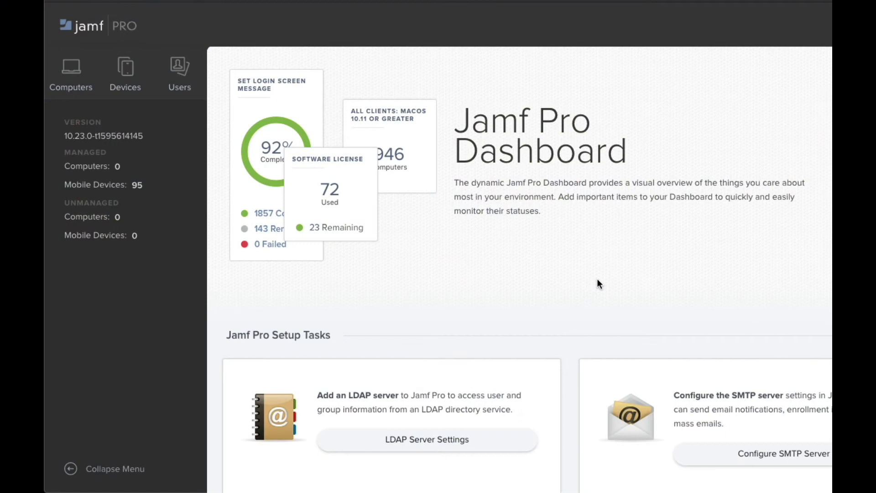
mouse_move(602, 282)
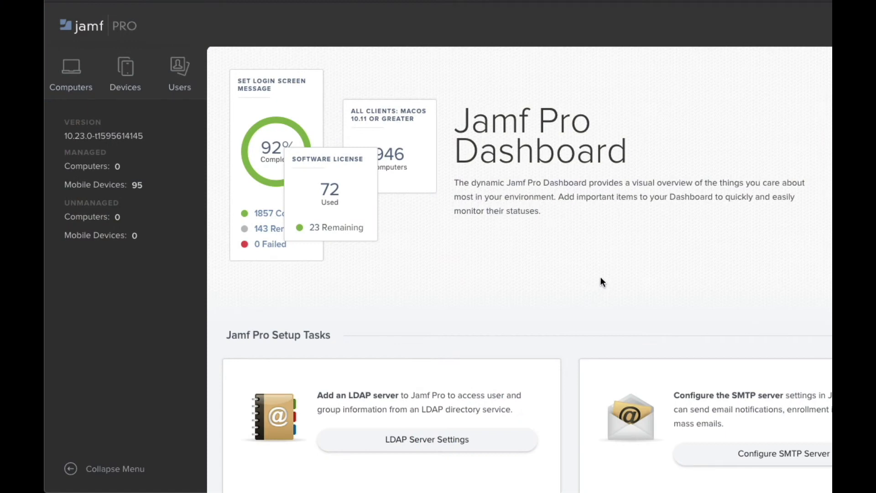
mouse_move(469, 241)
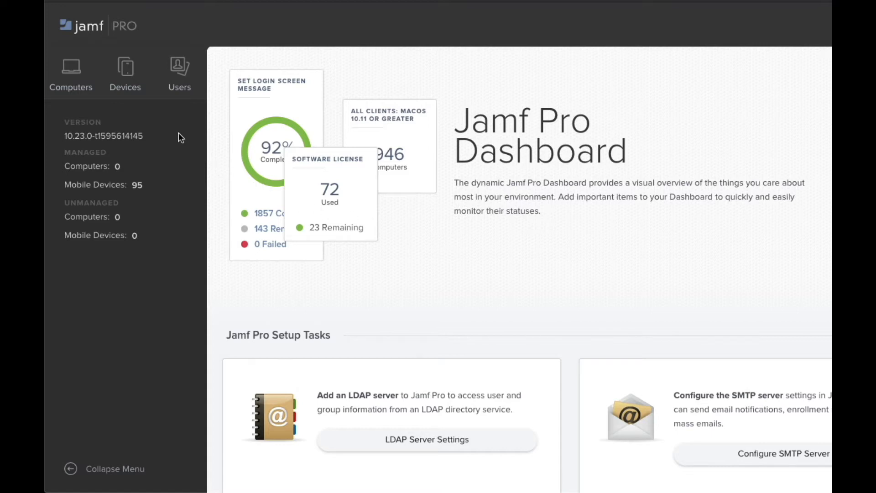
Go to Devices in the sidebar to reach mobile device Search Inventory
click(125, 73)
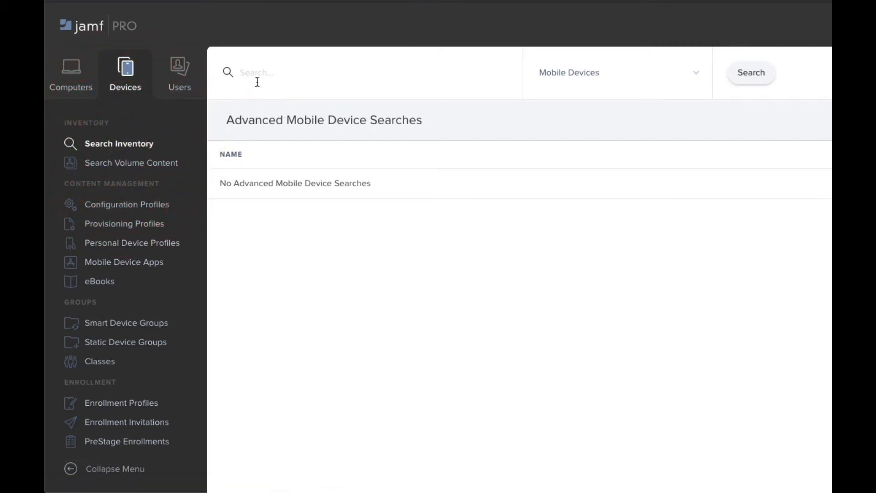
Run a blank inventory search and scroll through the 95 devices' iOS versions
click(257, 72)
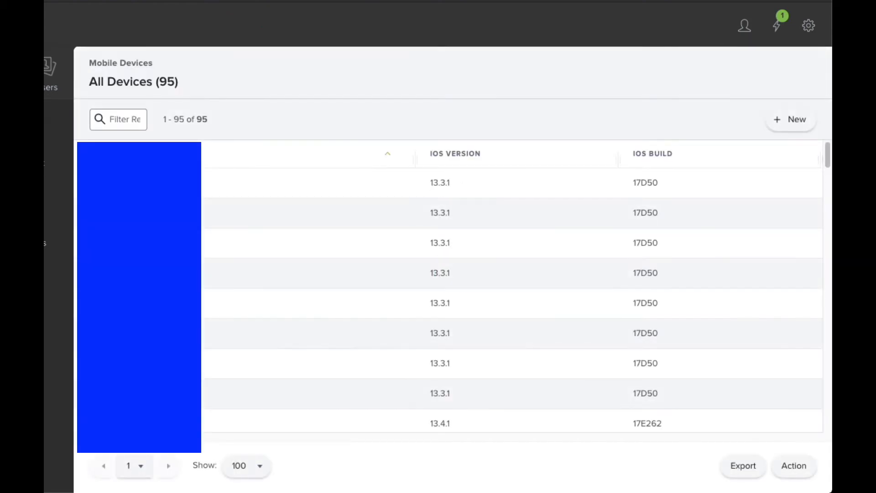
mouse_move(368, 199)
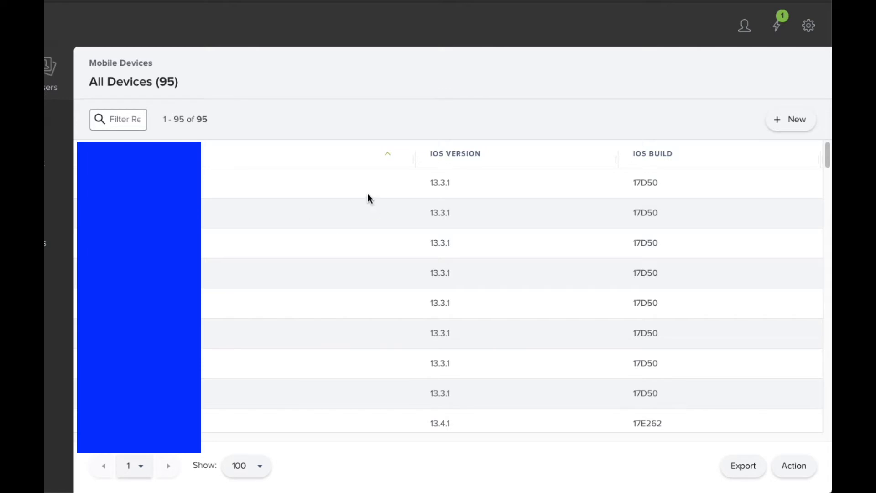
scroll(down, 3)
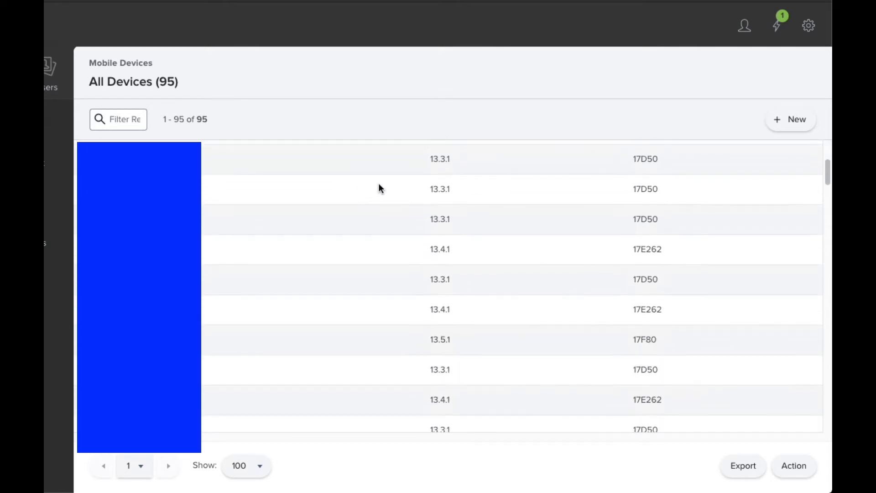
click(455, 154)
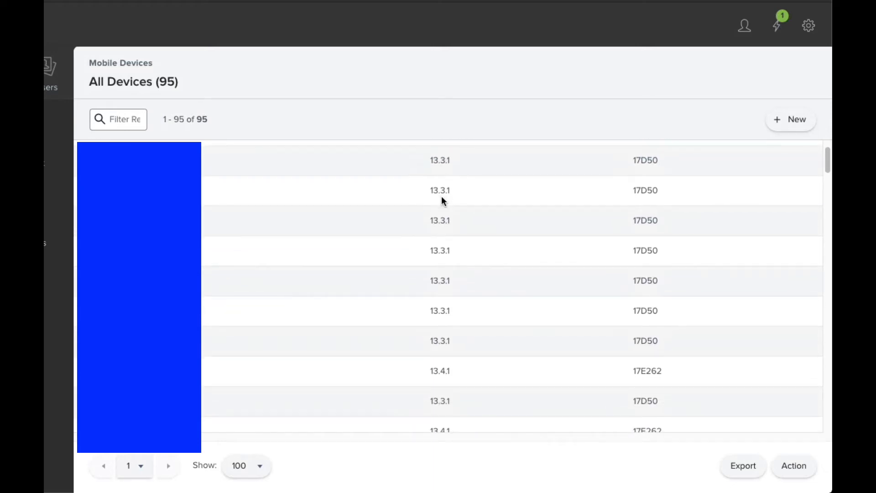
scroll(down, 3)
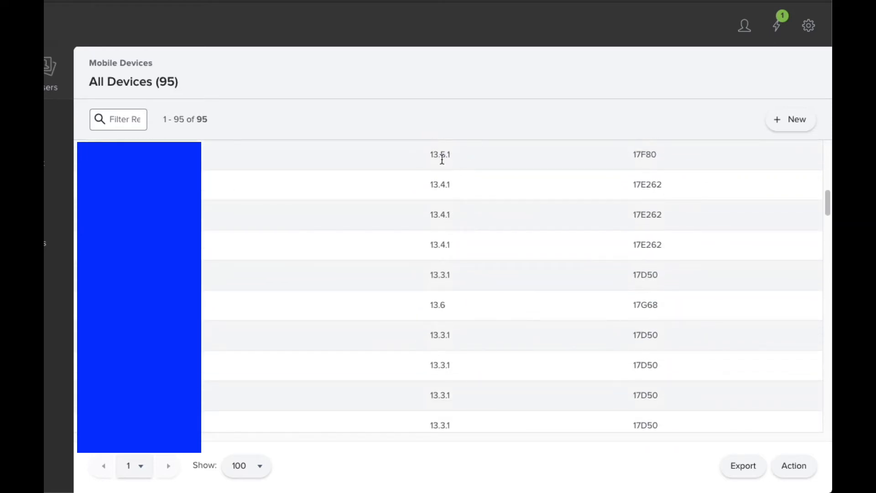
scroll(down, 3)
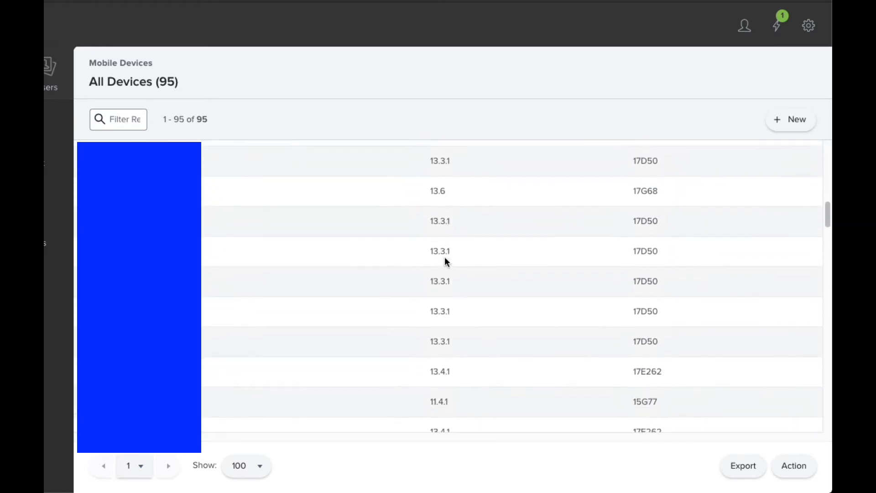
scroll(down, 3)
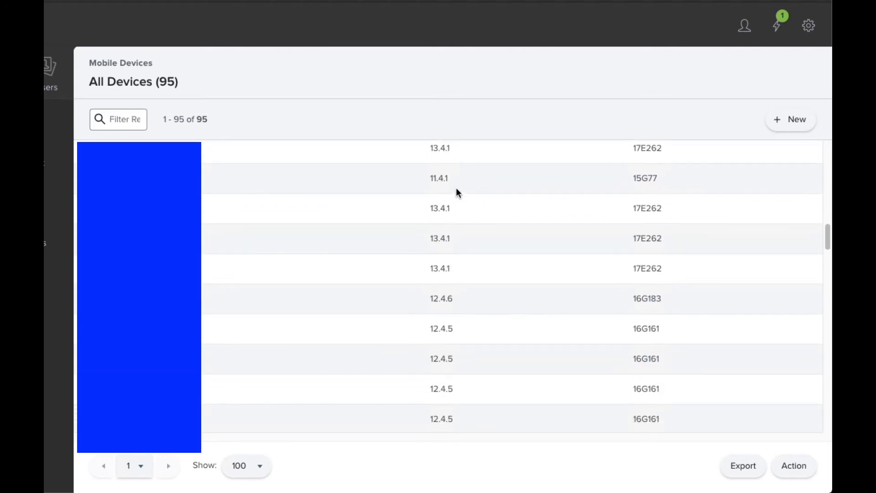
scroll(down, 3)
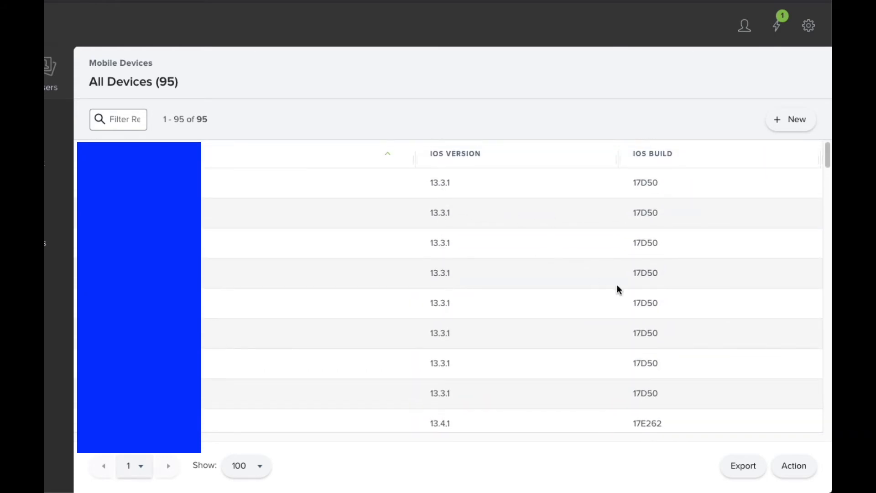
mouse_move(794, 465)
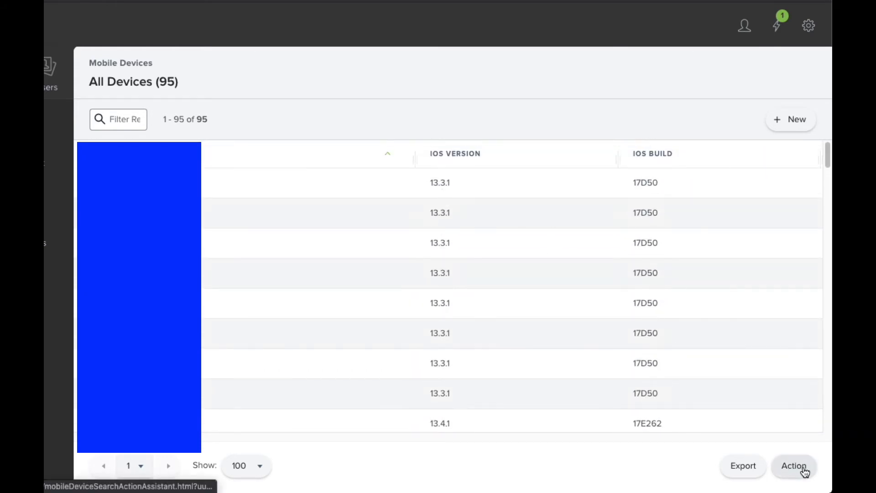
Start a Send Remote Commands action selecting 'Update OS Versions on supervised devices'
click(794, 465)
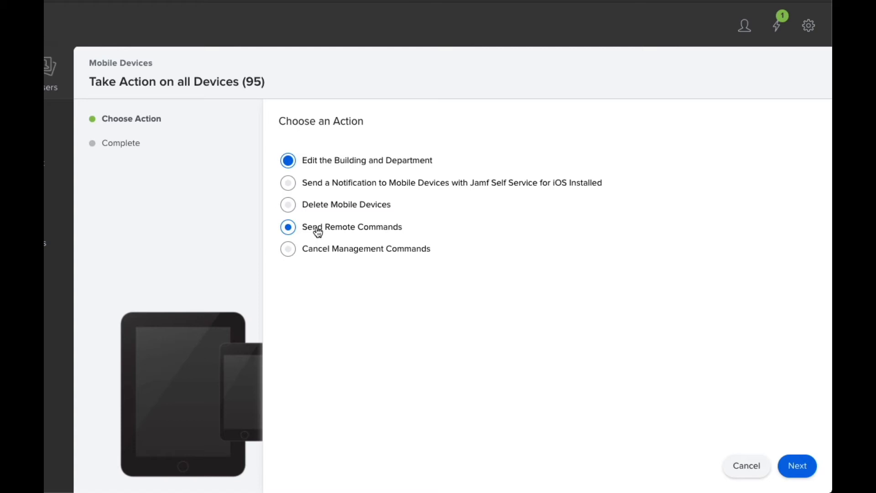
click(797, 465)
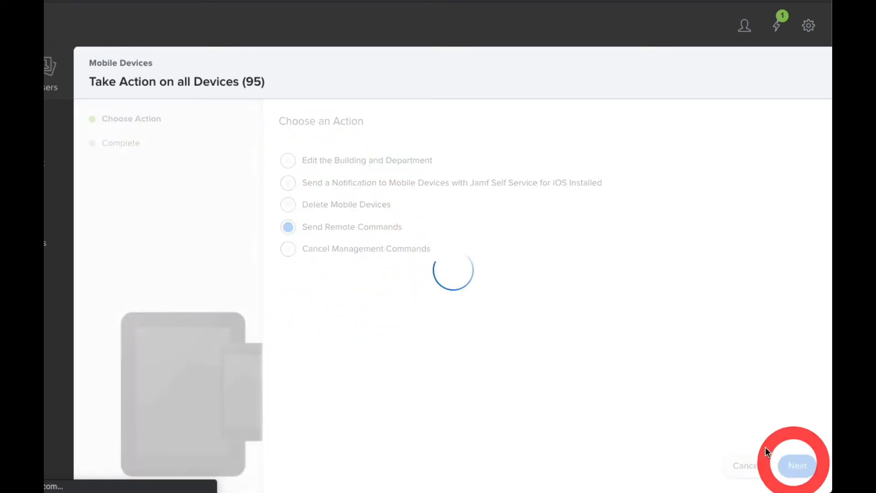
click(798, 465)
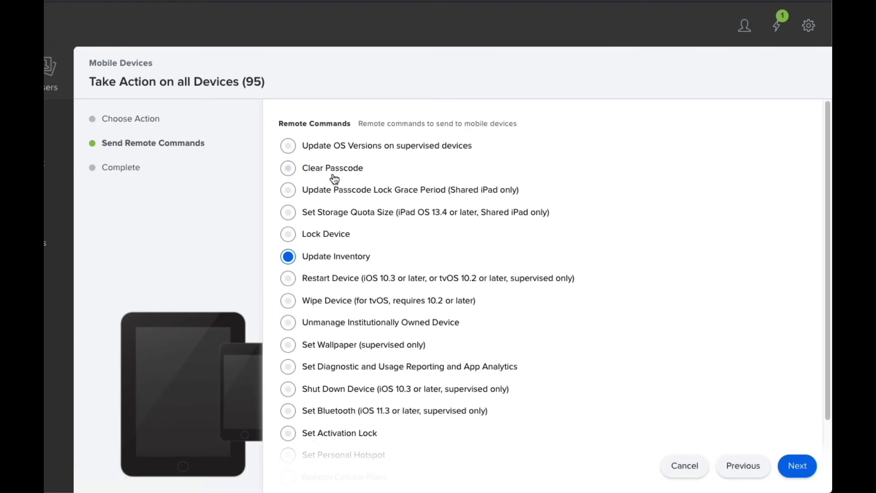
click(288, 145)
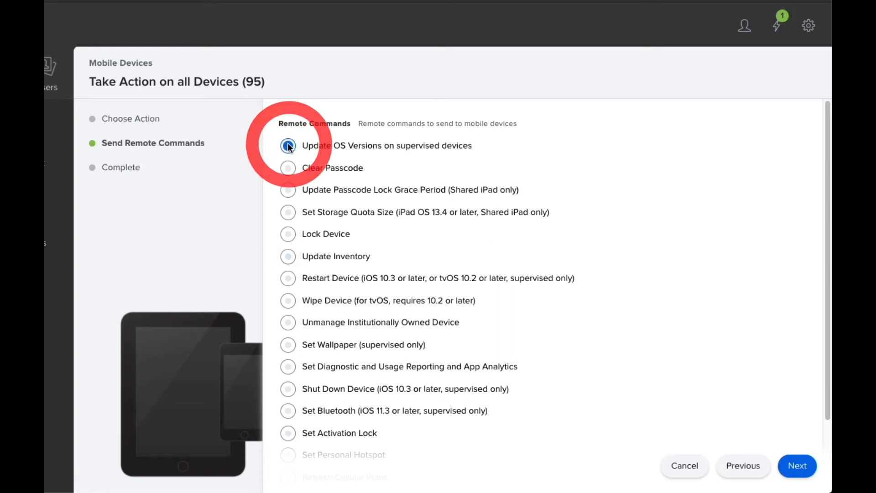
click(797, 466)
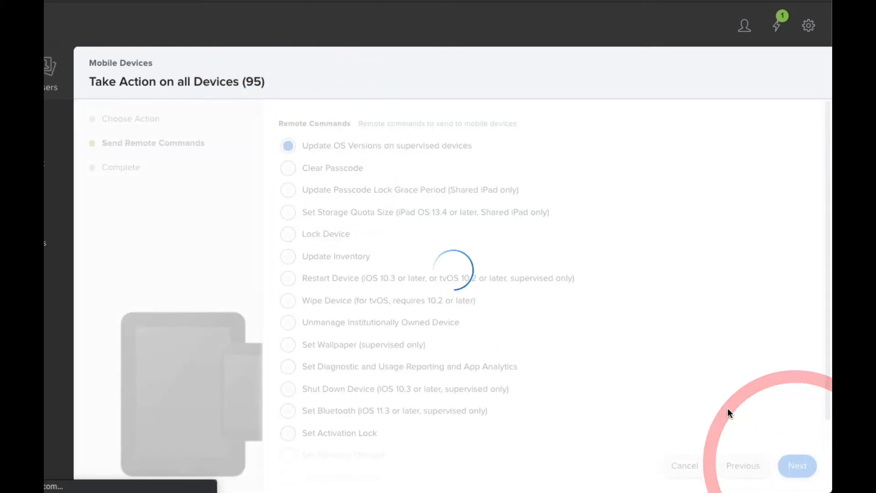
Choose download, install and restart for iOS, uncheck Update tvOS Version, and submit
click(797, 465)
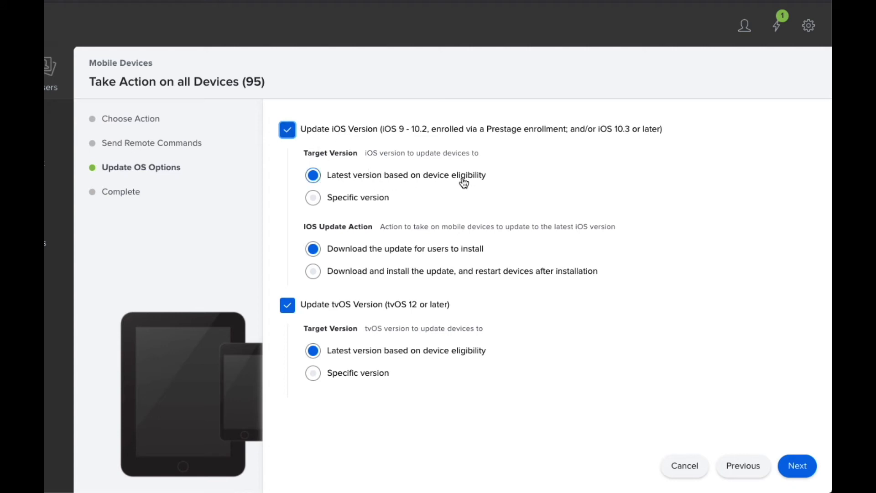
click(312, 197)
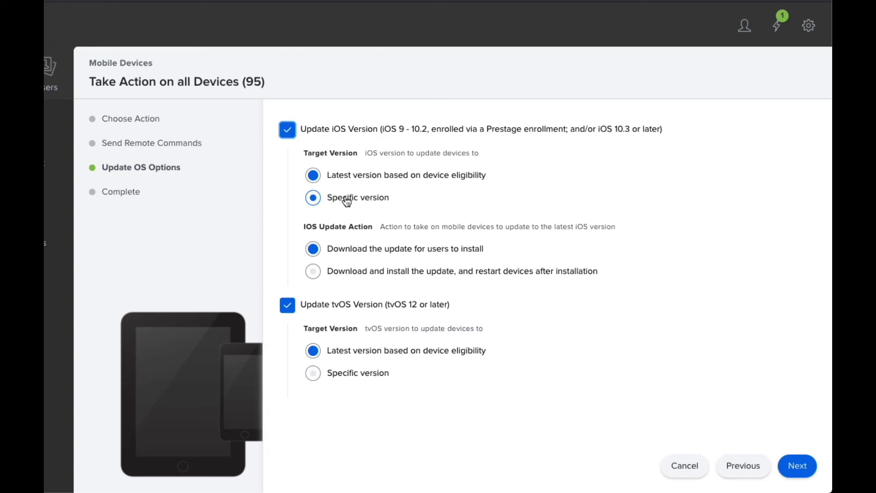
click(313, 175)
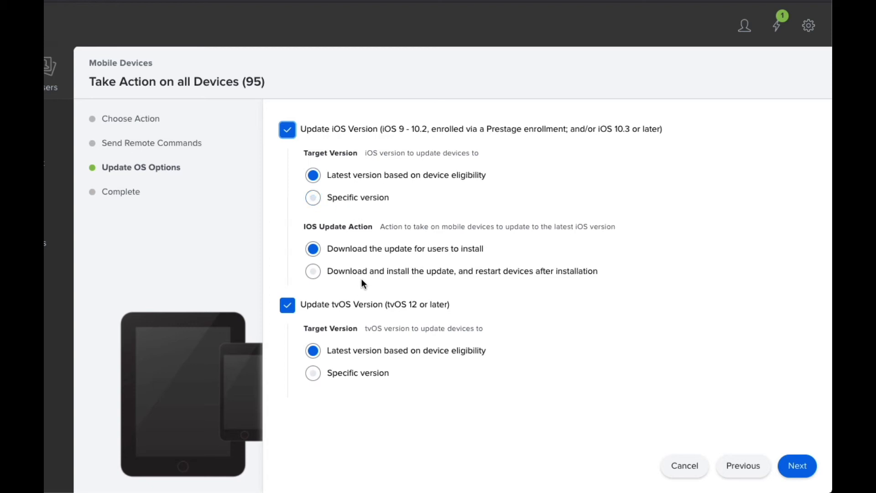
click(313, 271)
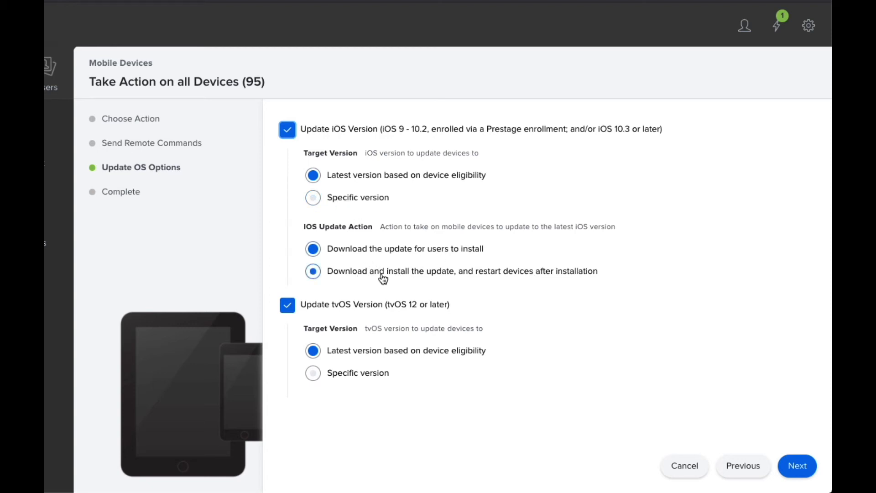
mouse_move(503, 279)
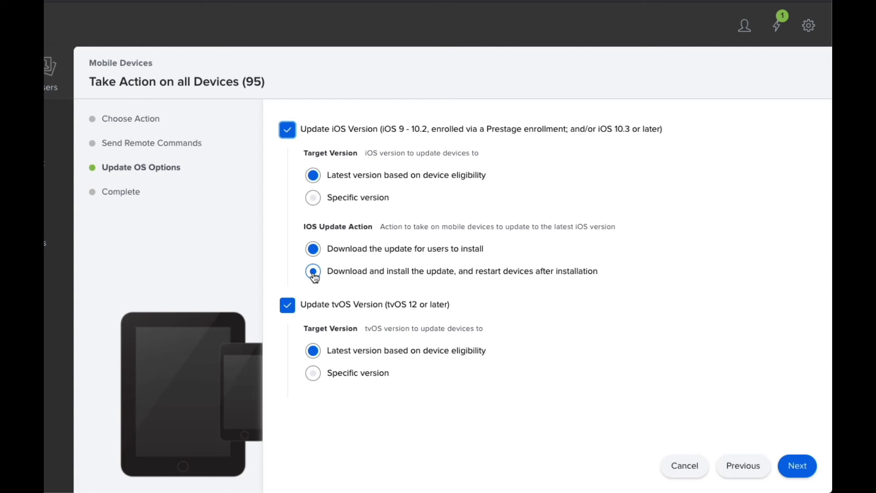
click(313, 271)
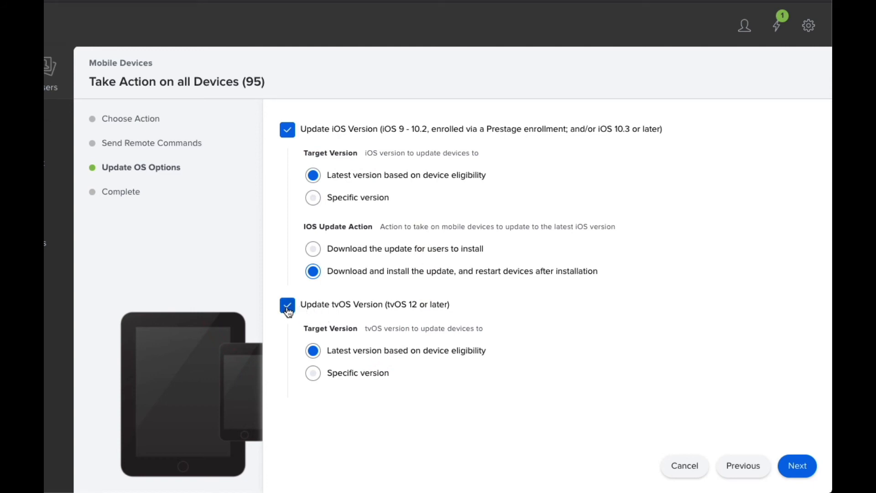
click(287, 304)
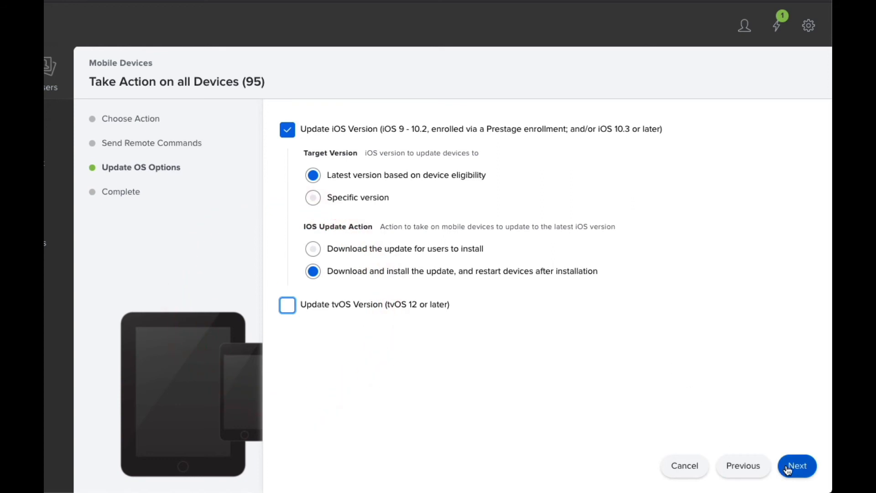
click(796, 465)
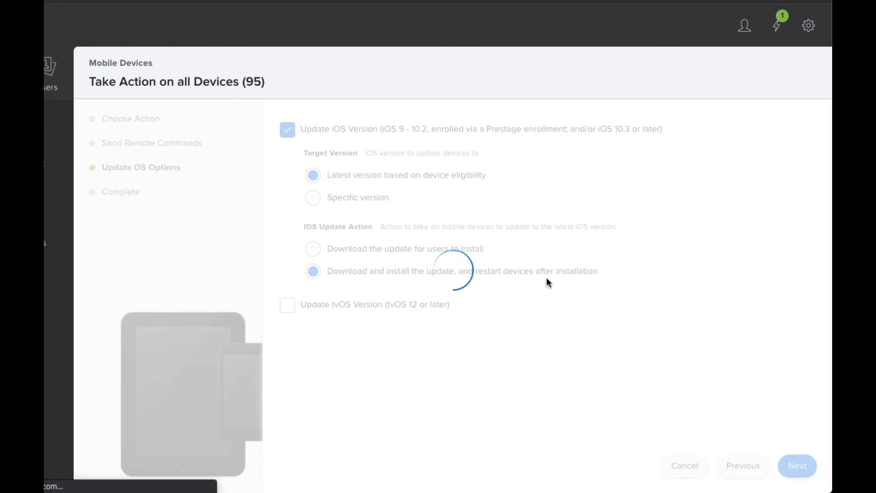
mouse_move(752, 187)
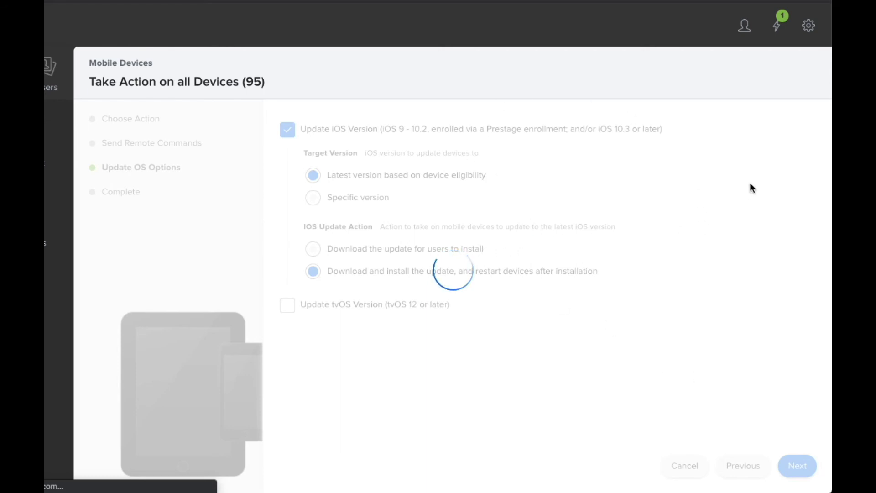
Confirm the wizard so the update command is sent to all 95 devices
click(797, 465)
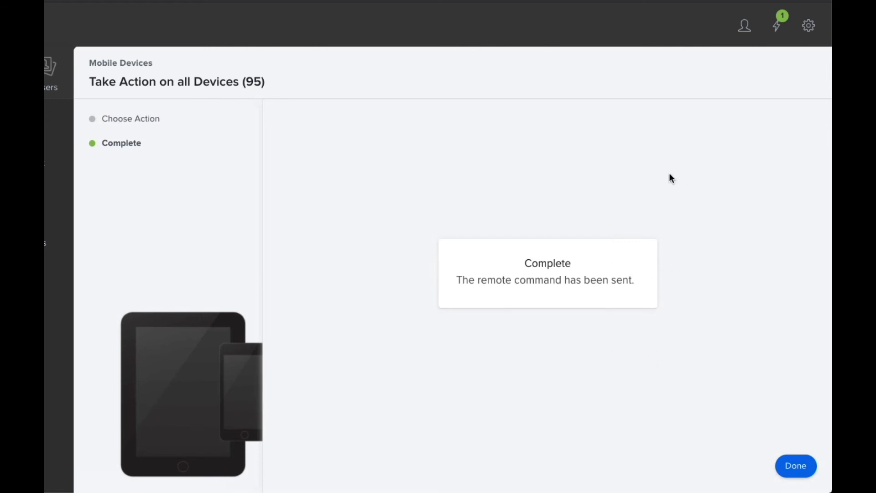
mouse_move(394, 238)
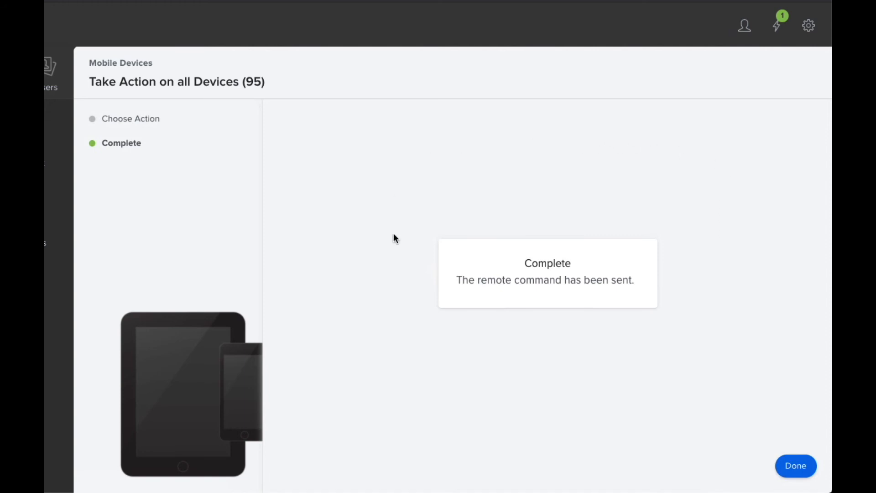
mouse_move(658, 306)
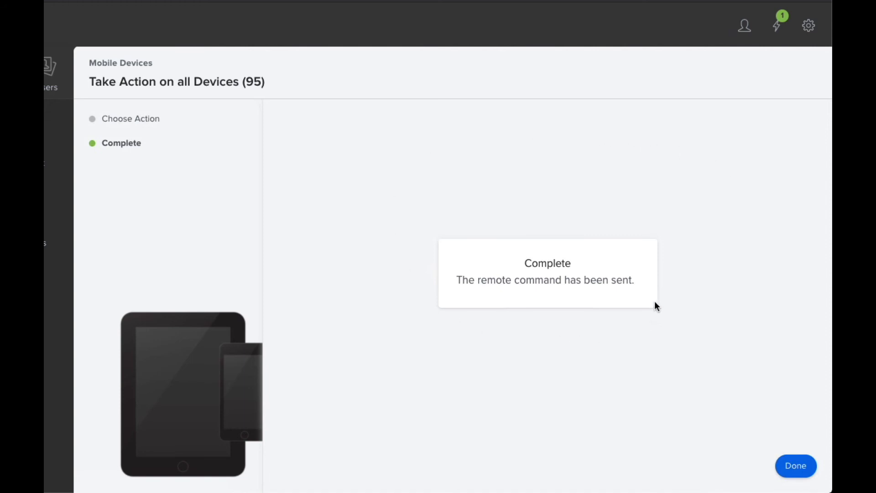
mouse_move(575, 241)
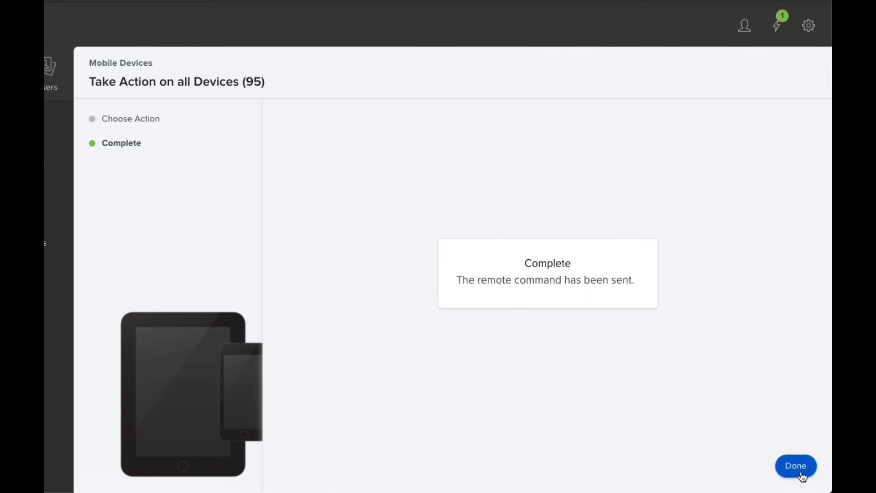
Click Done on the completed action and focus the Search Inventory field
click(796, 466)
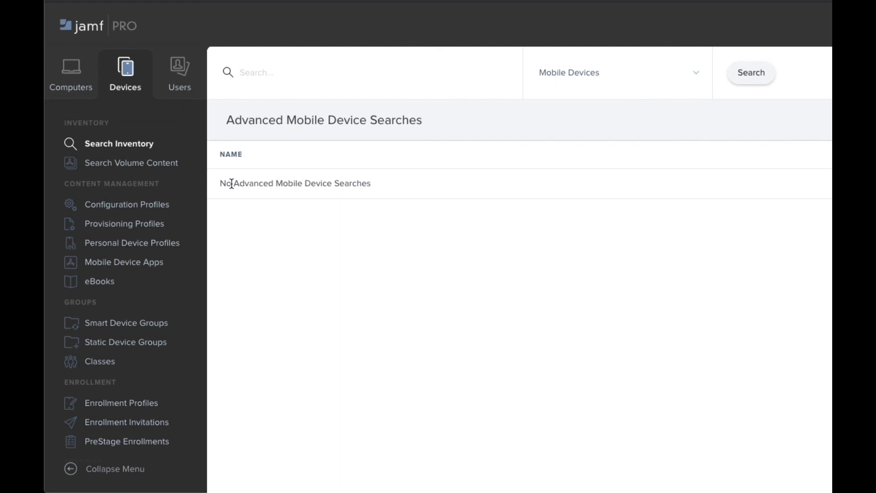
click(363, 72)
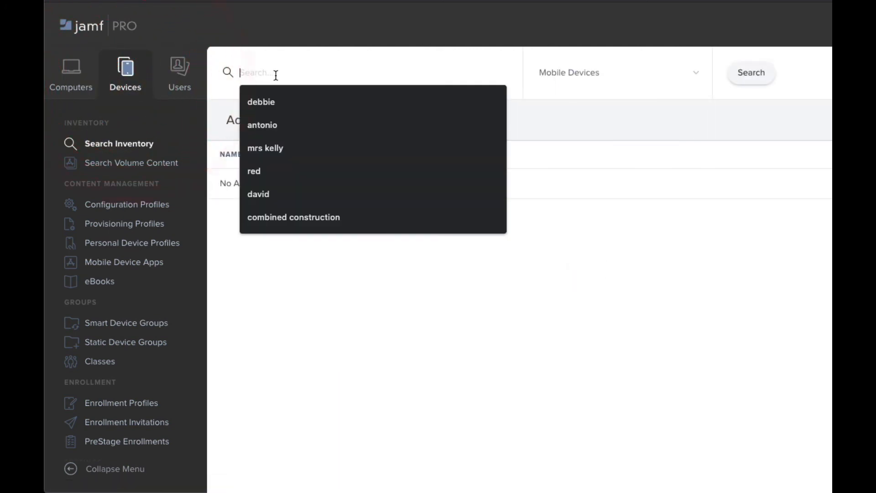